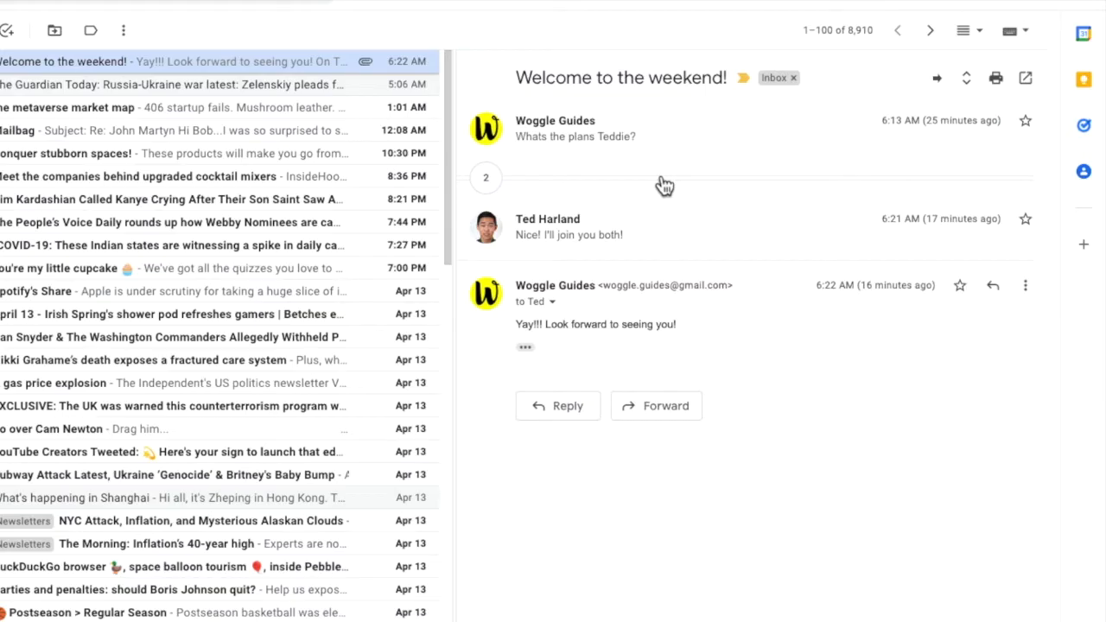
mouse_move(660, 187)
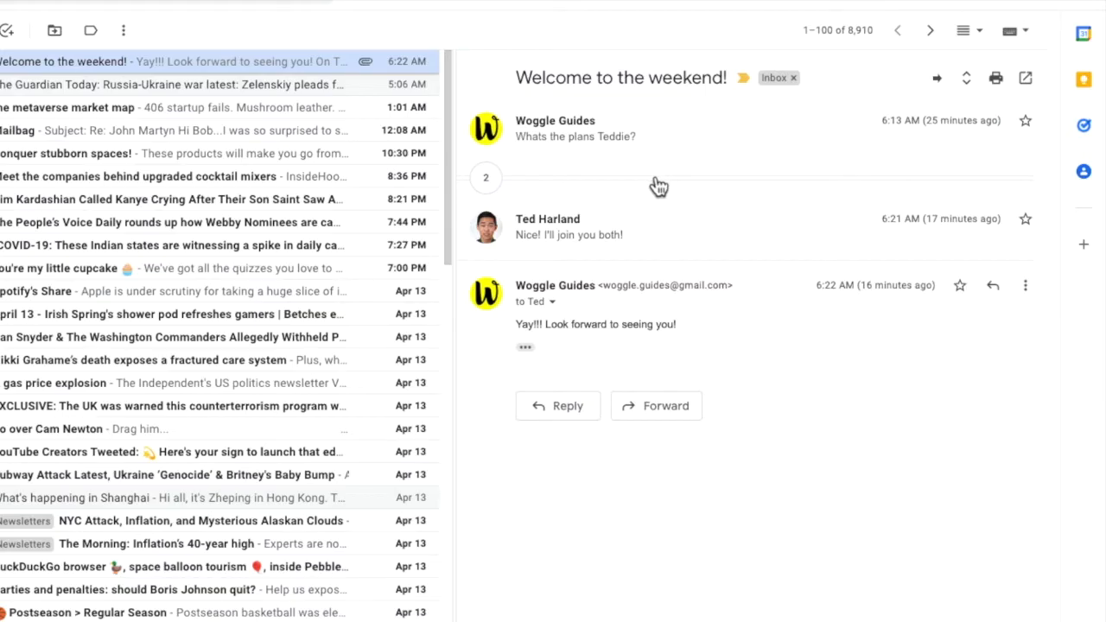
mouse_move(534, 186)
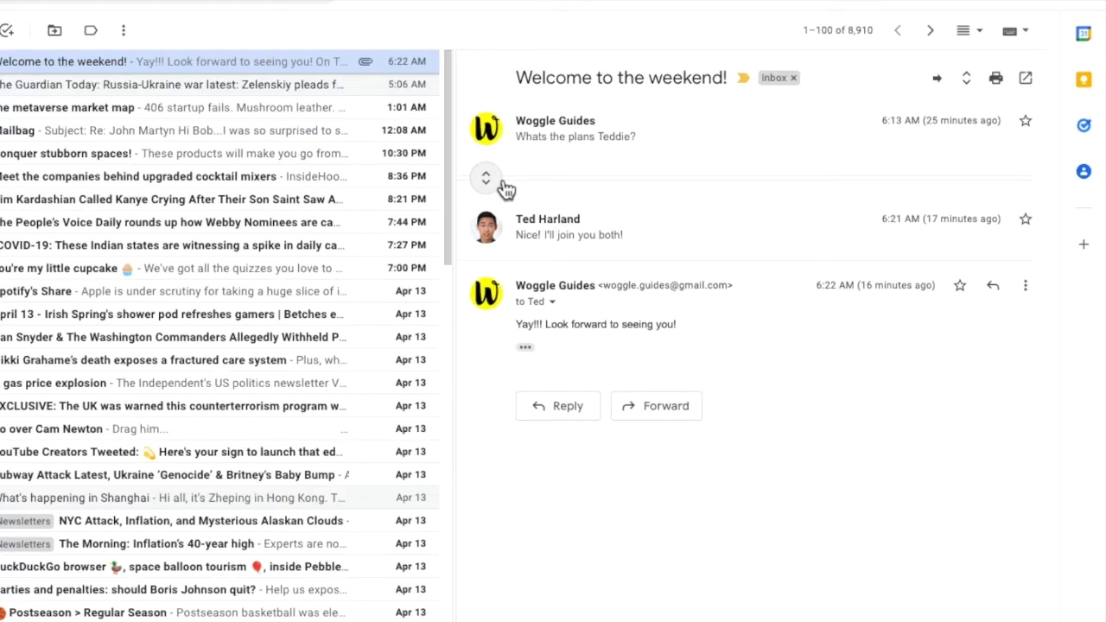
Expand the two collapsed earlier messages in the 'Welcome to the weekend!' thread
click(486, 177)
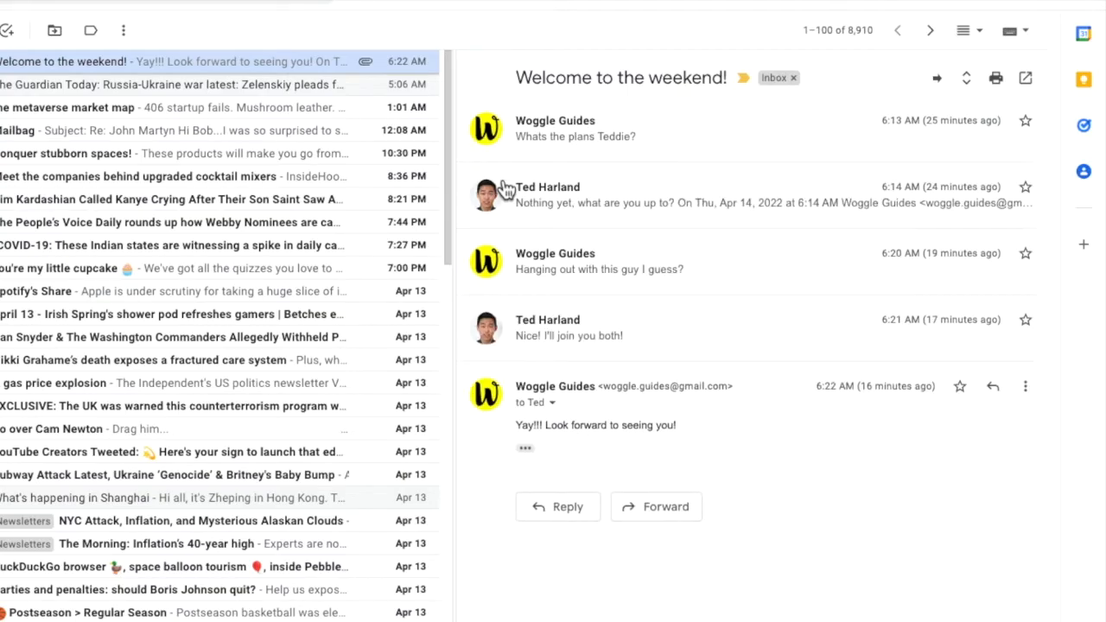
mouse_move(722, 259)
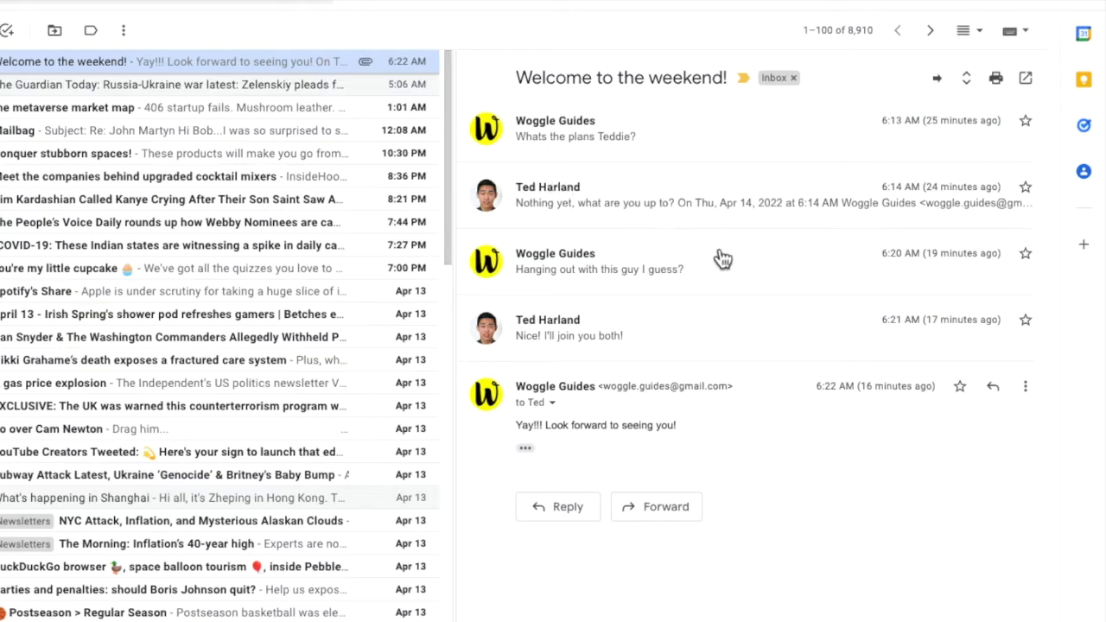
Show the Woggle Guides 'Hanging out with this guy I guess?' message with its cat photo and its actions
click(600, 270)
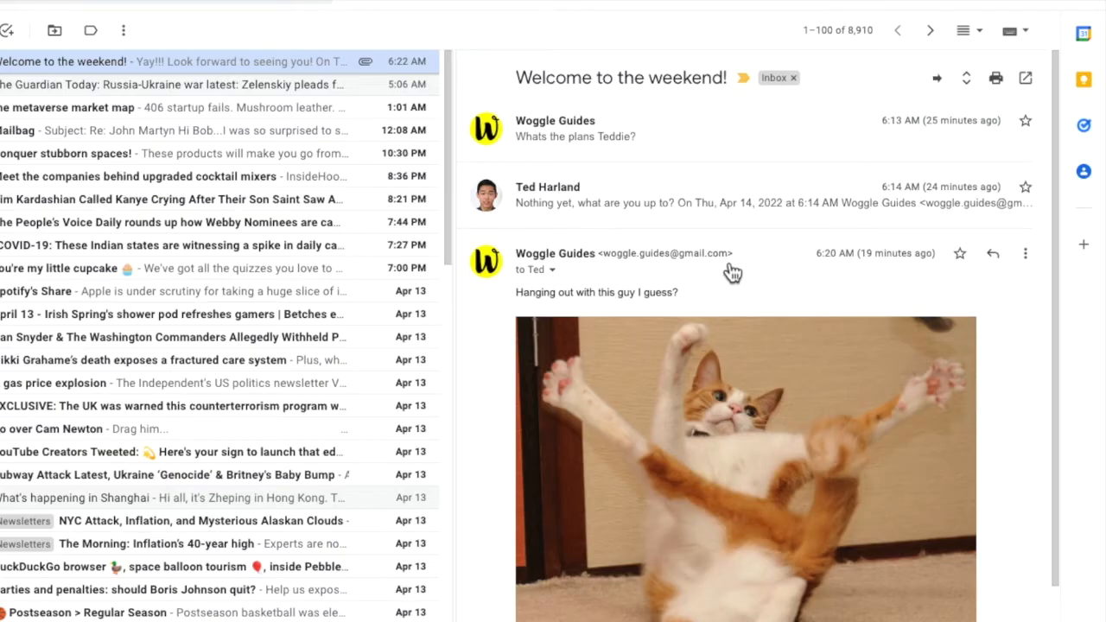
mouse_move(884, 290)
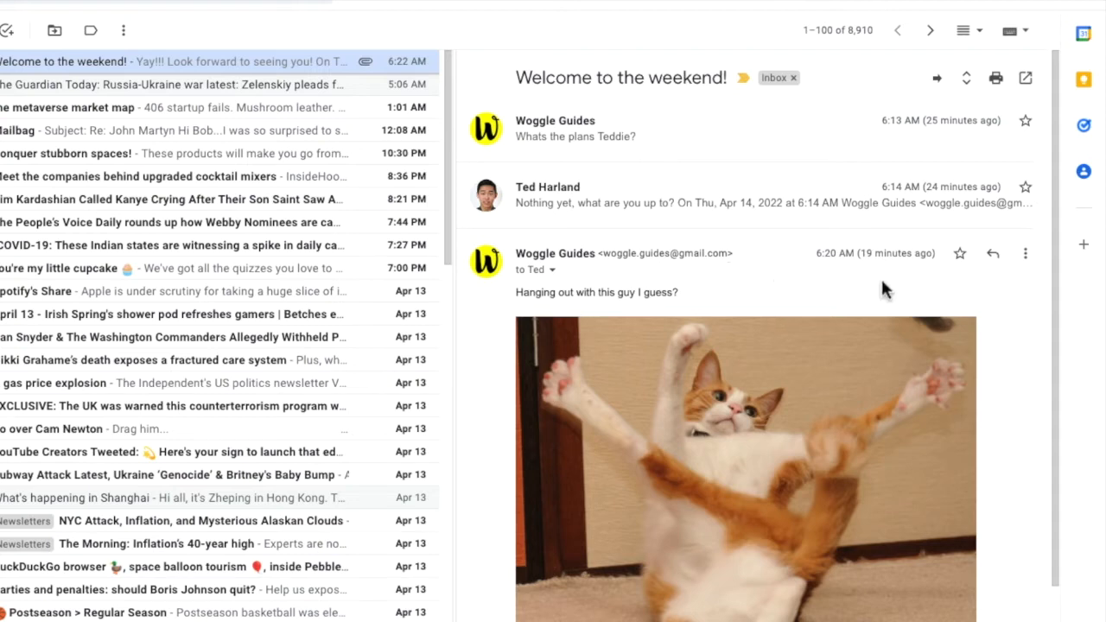
mouse_move(1024, 252)
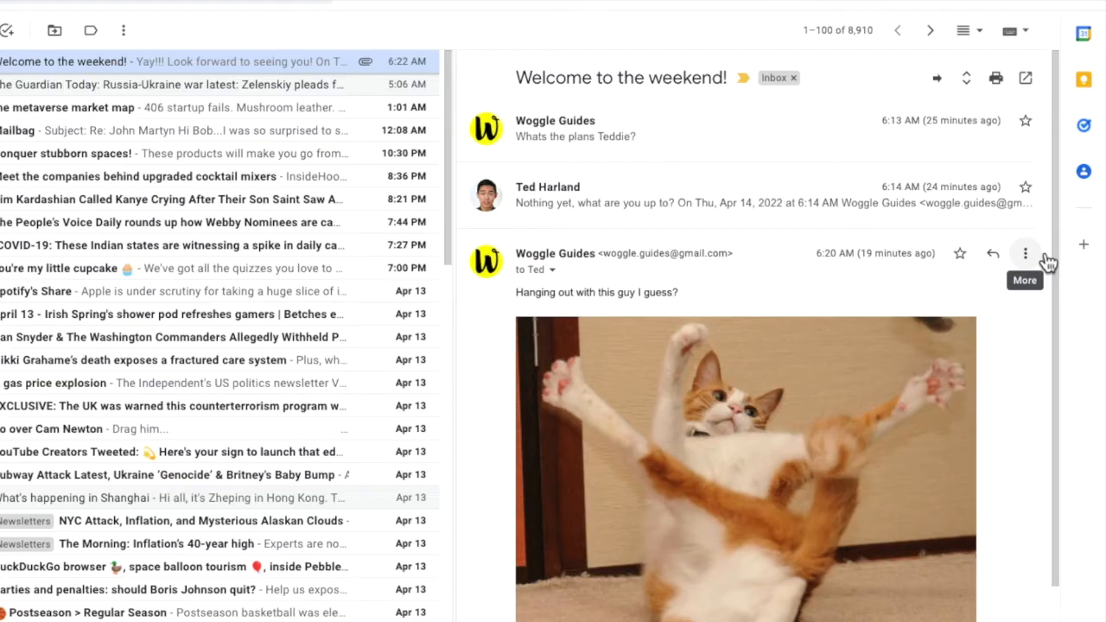
click(1024, 253)
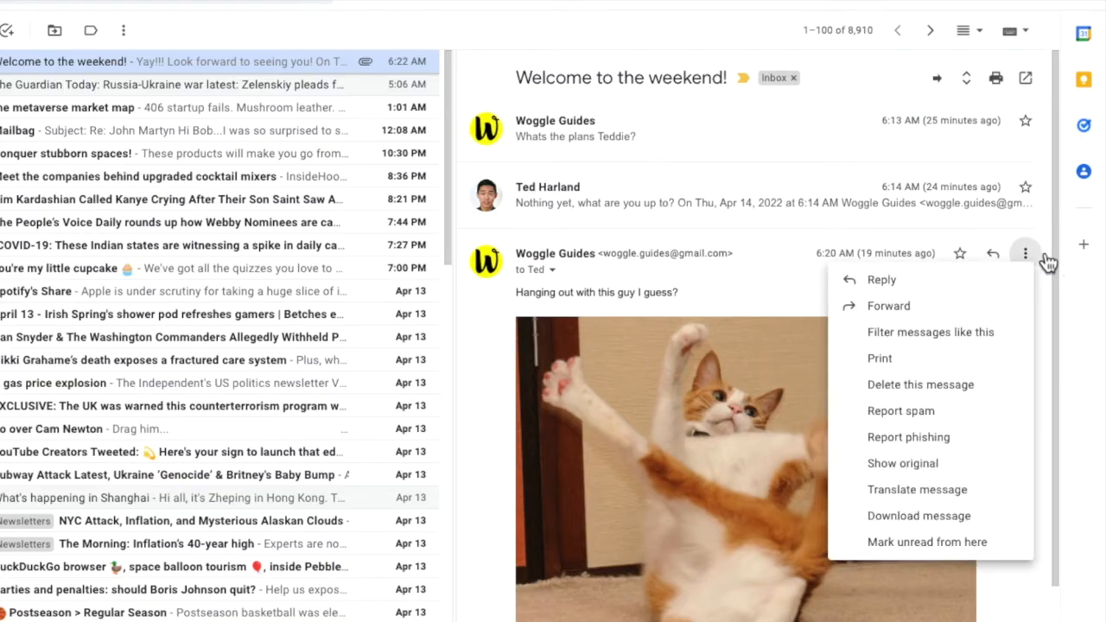
mouse_move(888, 305)
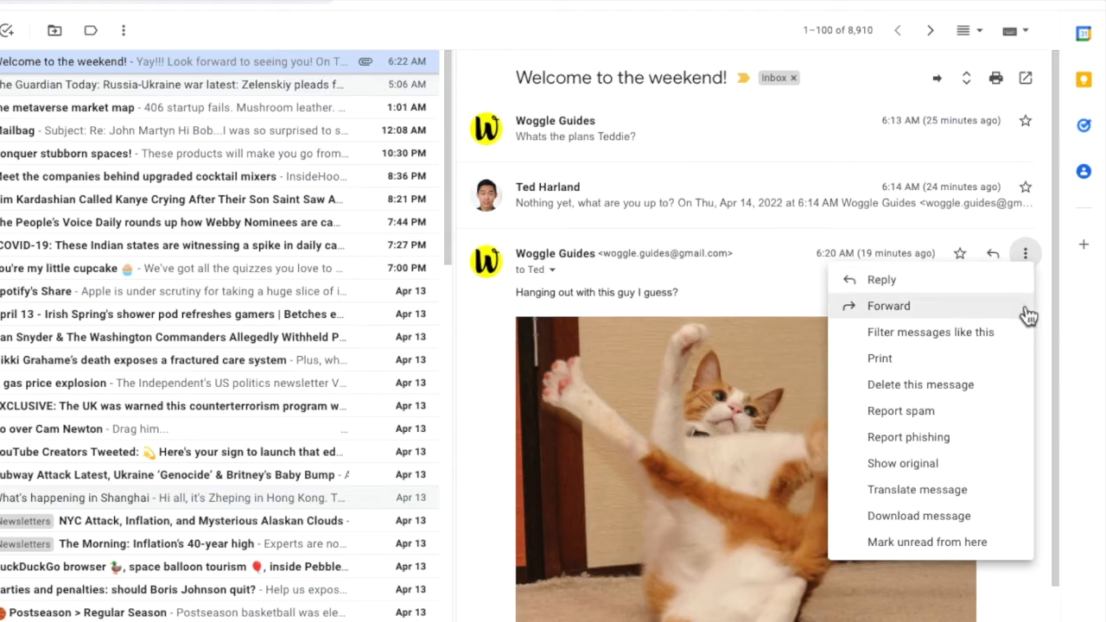
Forward only the cat photo message, opening a draft with the forwarded content
click(888, 305)
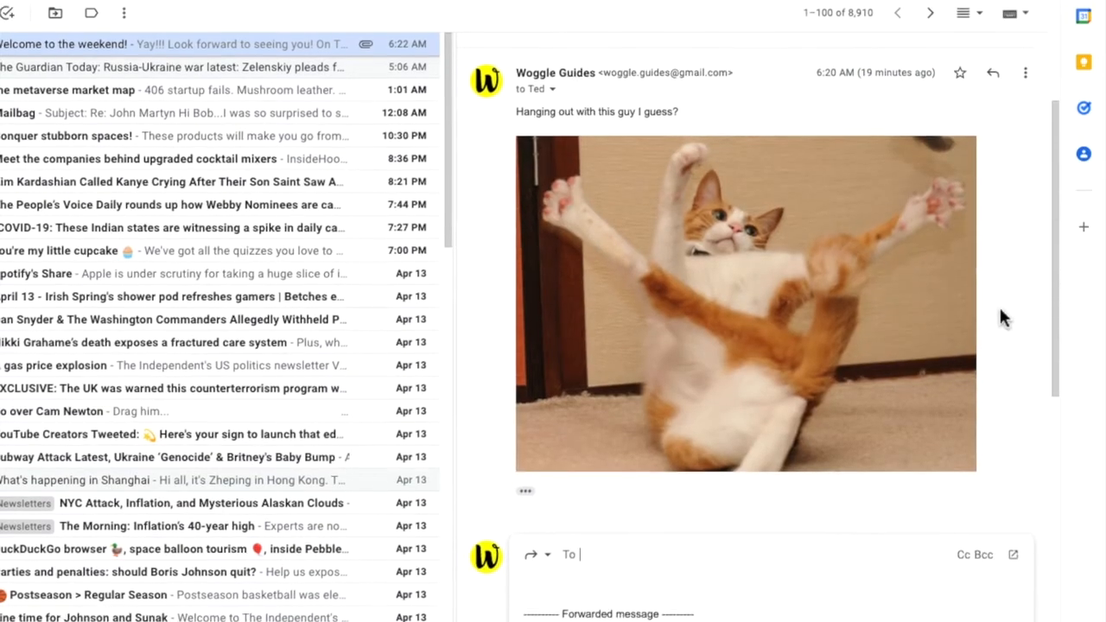
scroll(down, 3)
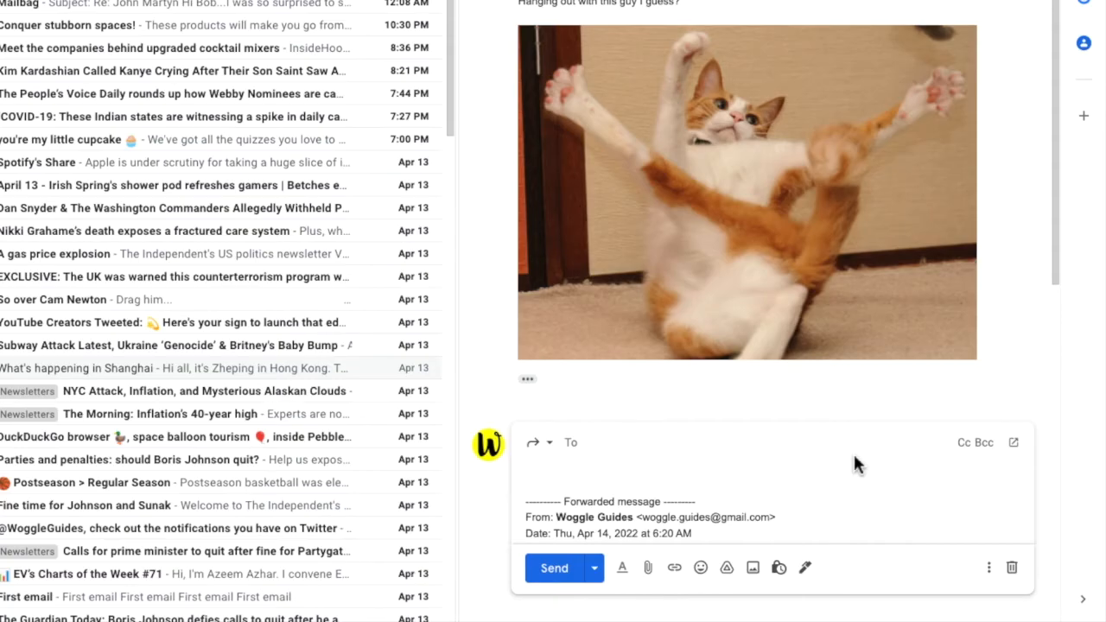
click(580, 443)
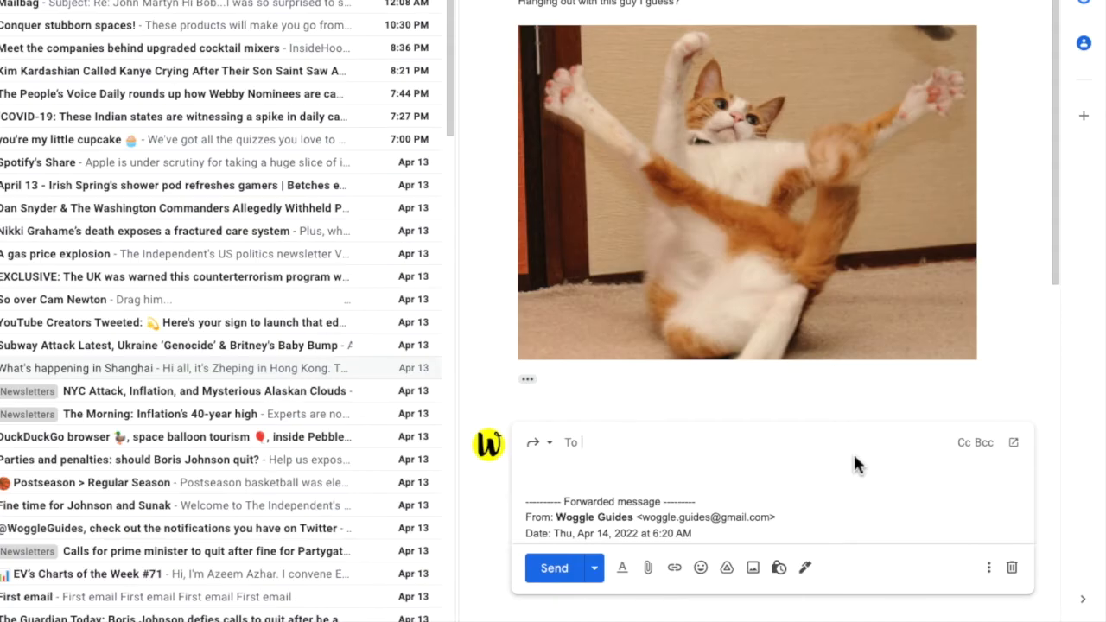
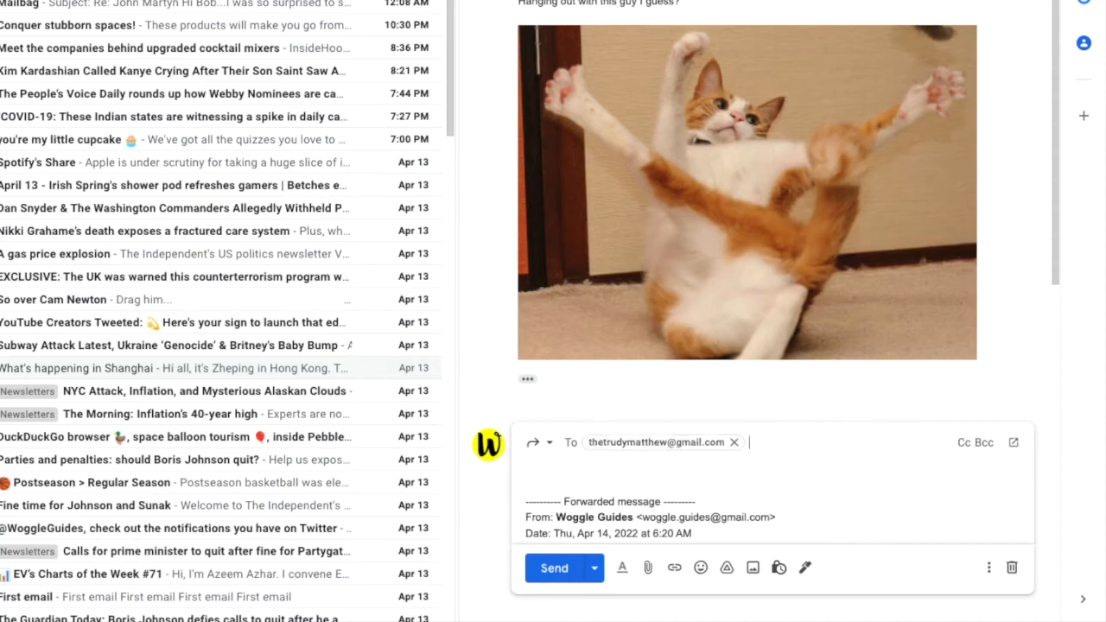
text(My goof)
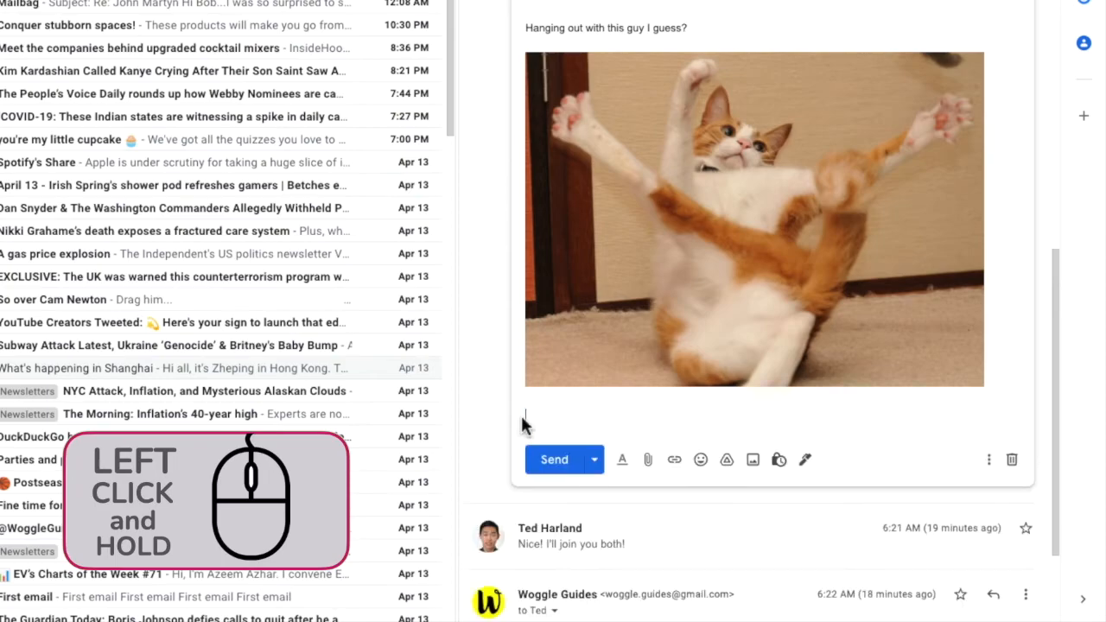
View the received 'Fwd: Welcome to the weekend!' email showing 'My goofy cat!' with the photo
scroll(down, 3)
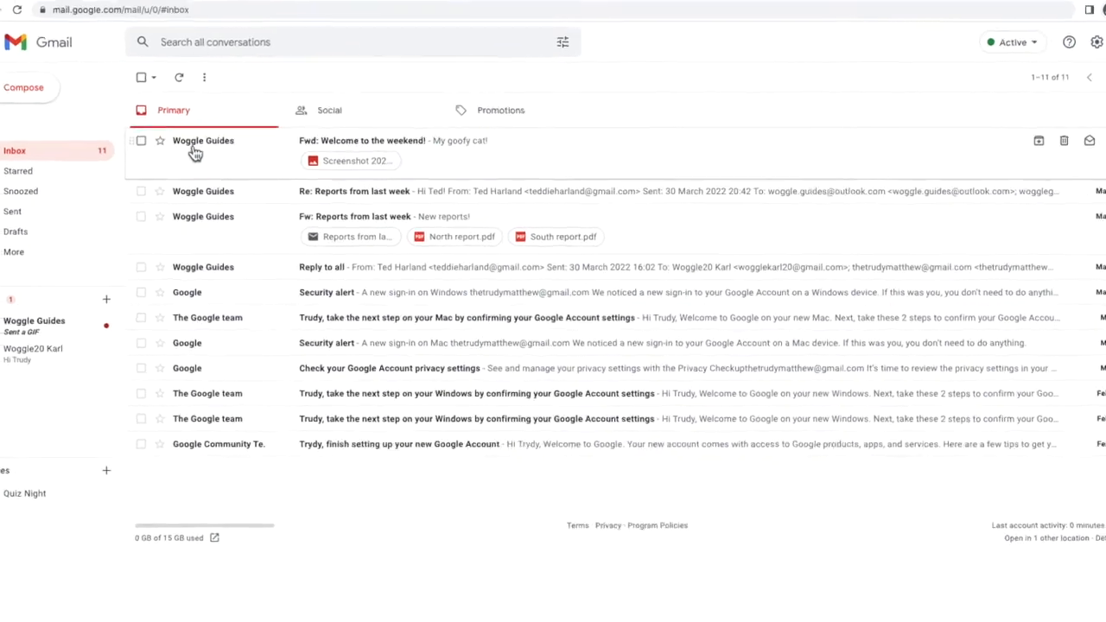
click(389, 140)
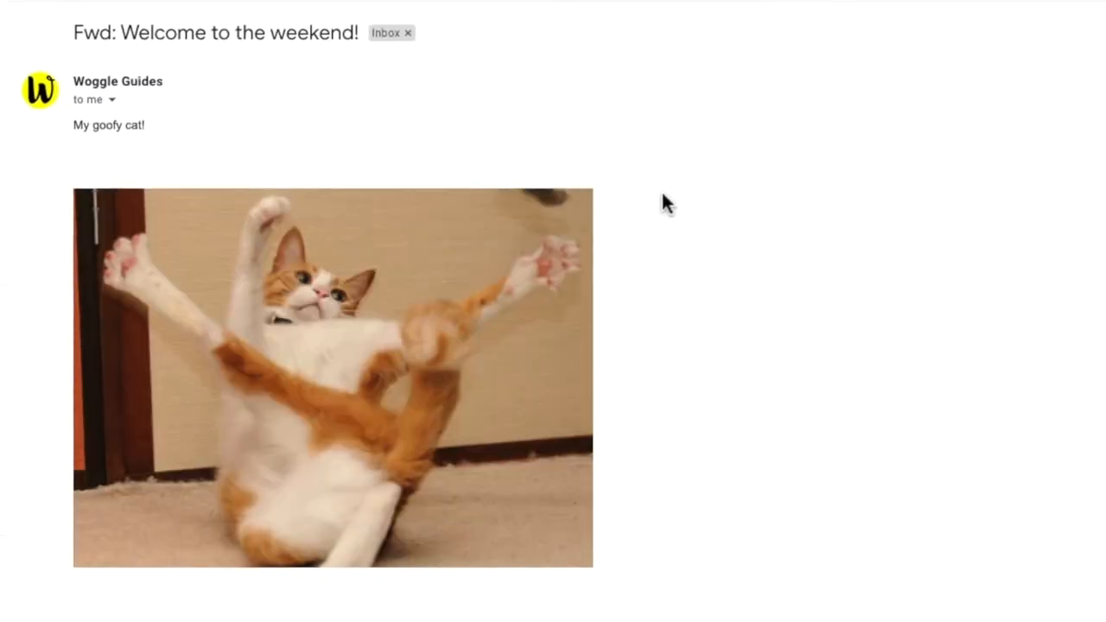